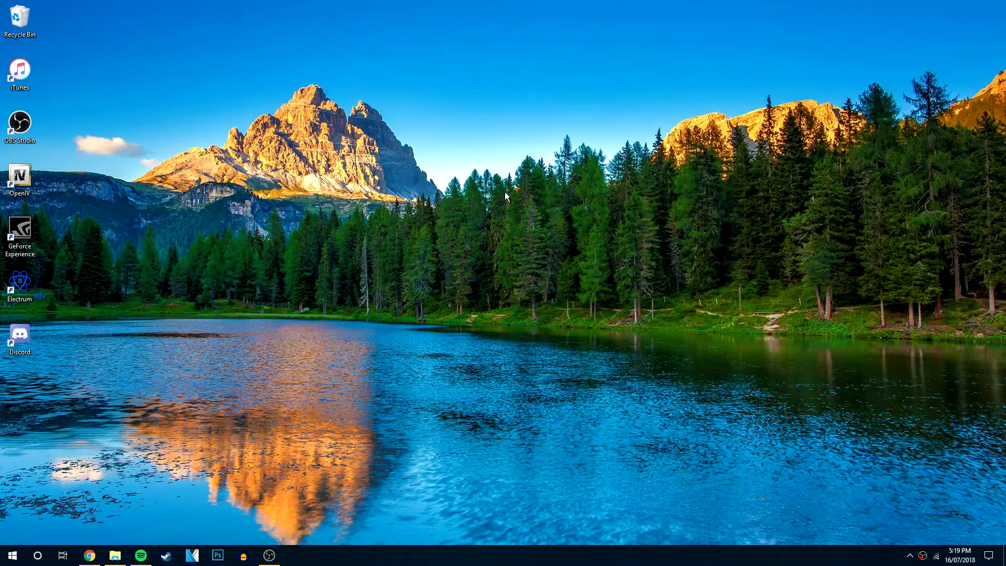
mouse_move(250, 257)
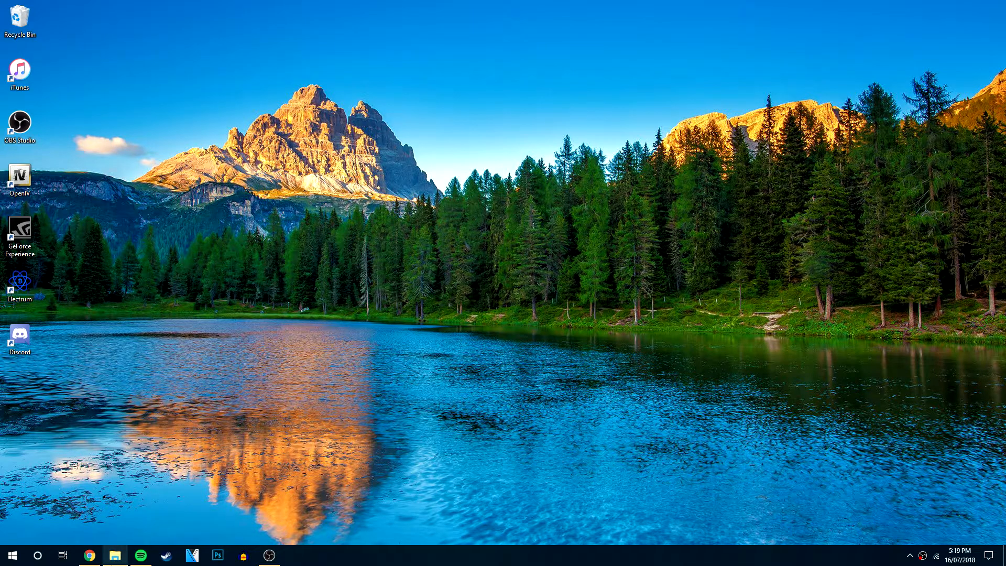
Step: Launch File Explorer from the taskbar, landing on This PC
click(114, 556)
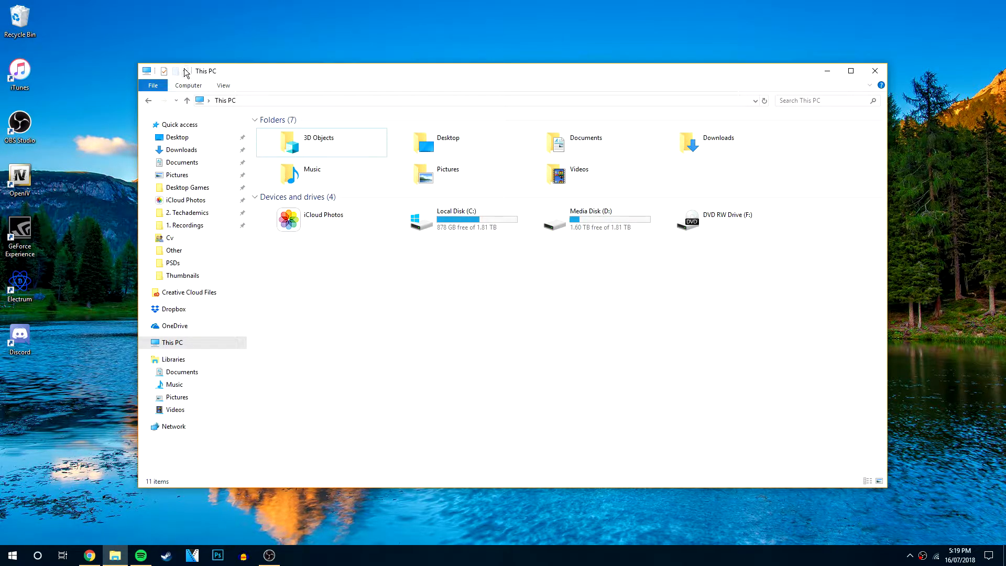
Step: Expand the View ribbon with its layout and Show/hide options
click(186, 72)
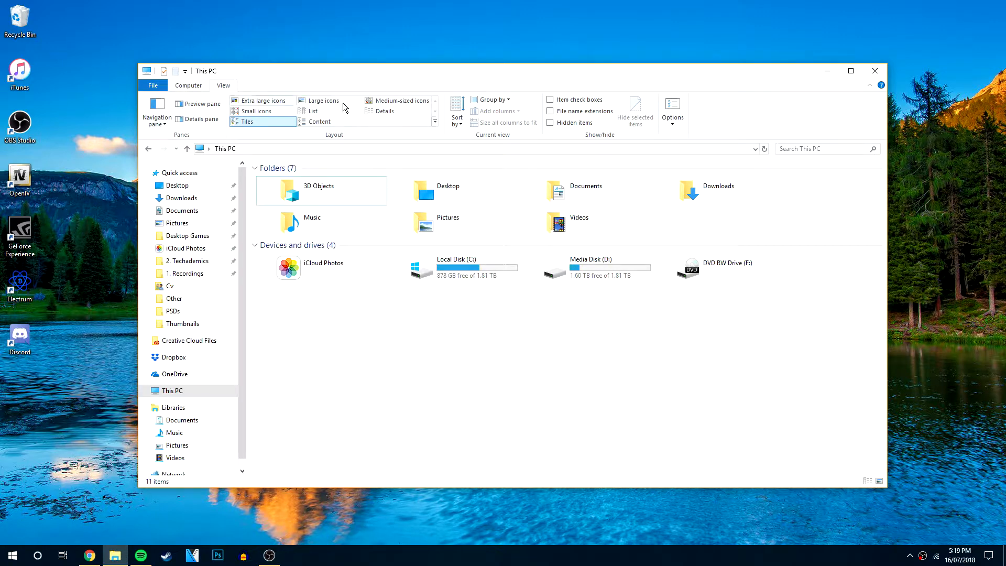
mouse_move(566, 132)
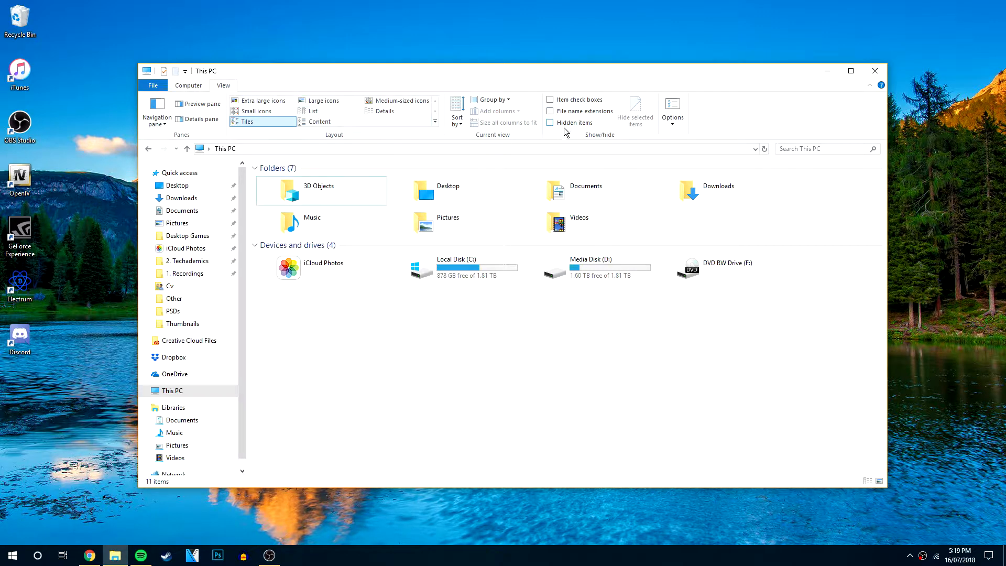
mouse_move(555, 143)
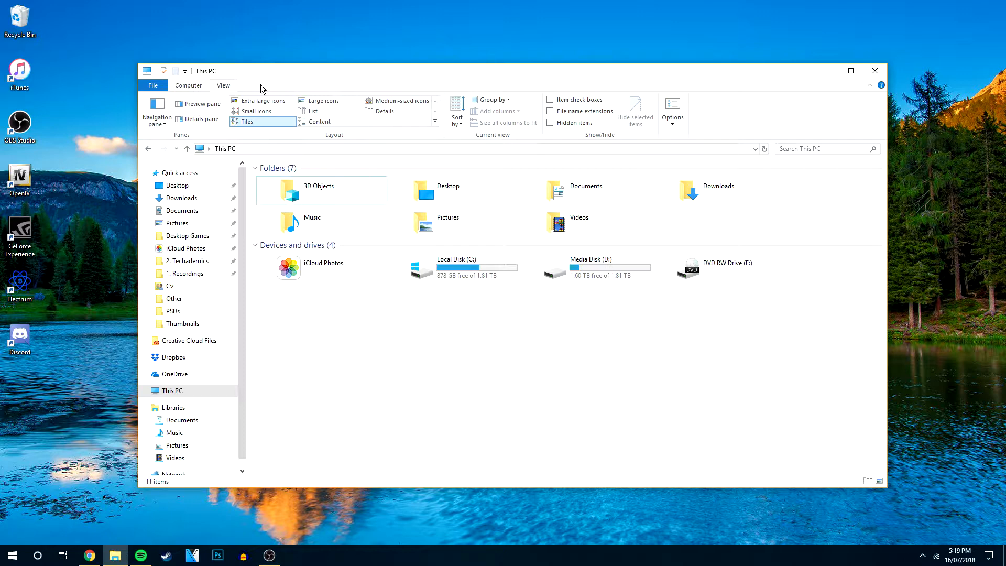
Step: Glance at the Computer commands, then return to the View ribbon settings
click(187, 85)
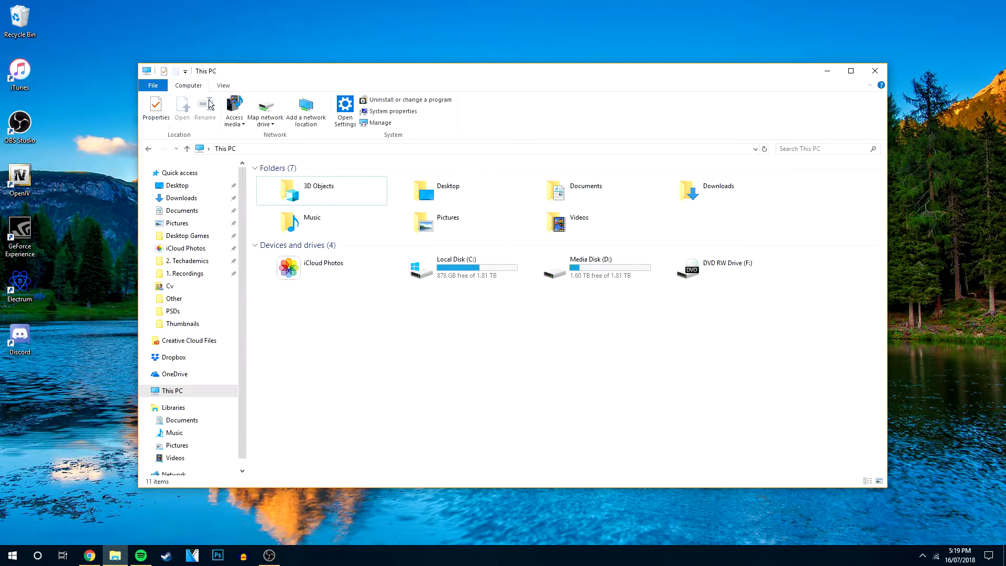
click(222, 85)
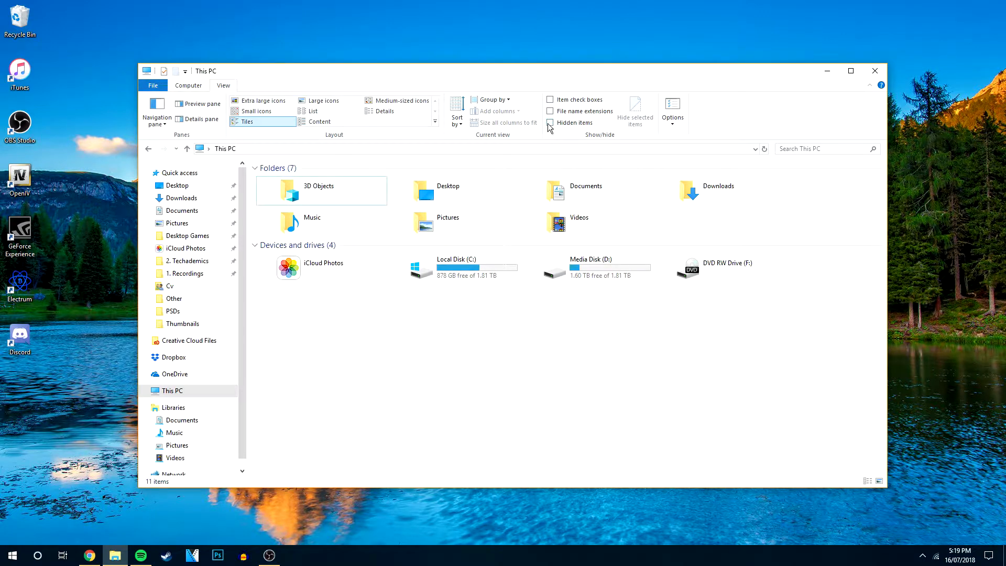
mouse_move(575, 122)
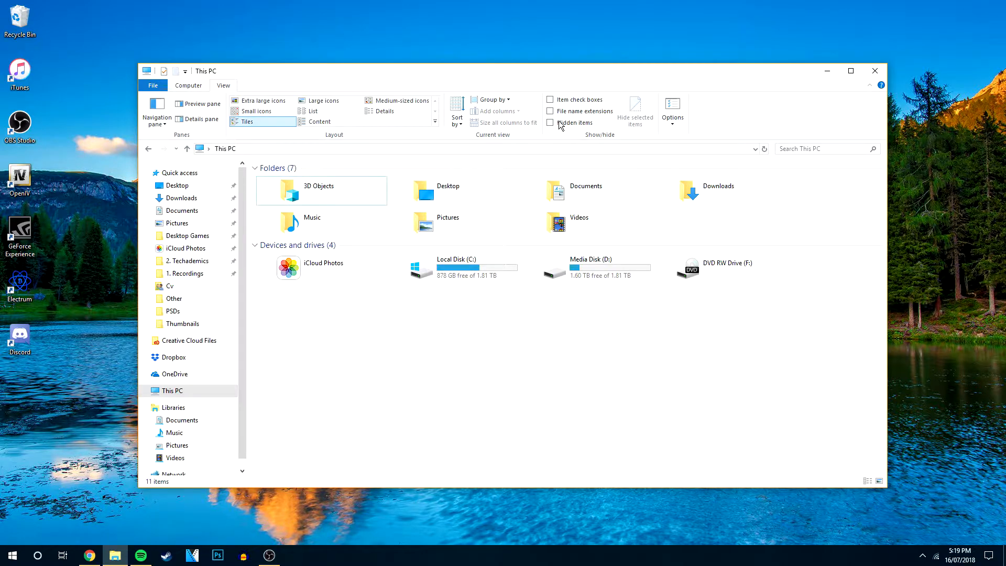
mouse_move(551, 123)
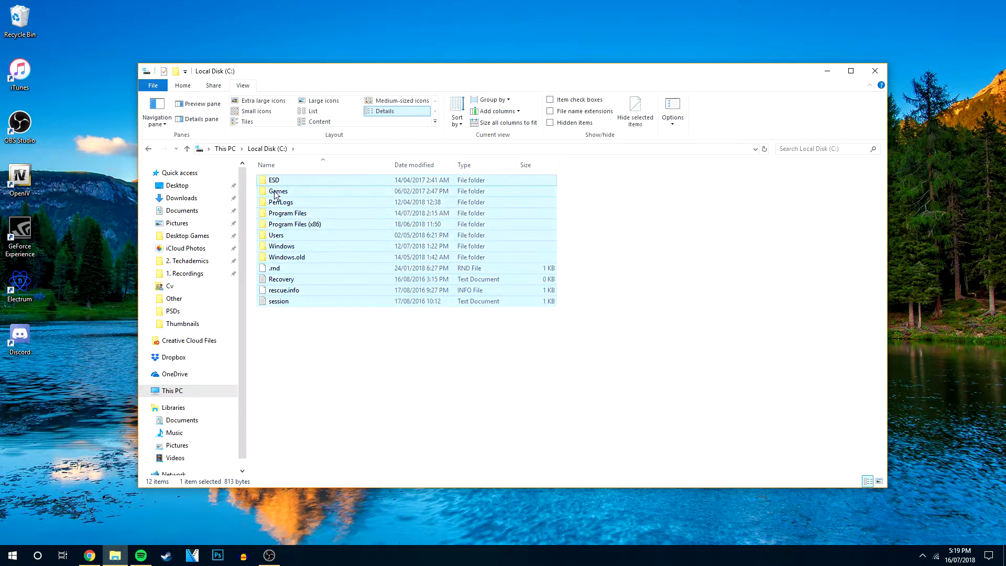
Step: Deselect the listing and tick Hidden items, revealing $SysReset and ProgramData on C:
click(359, 347)
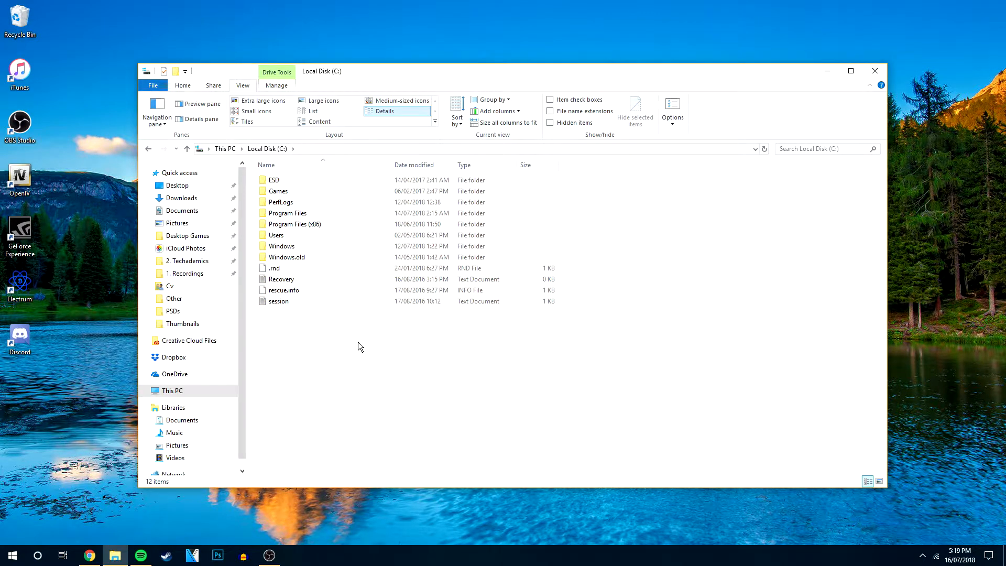
click(550, 123)
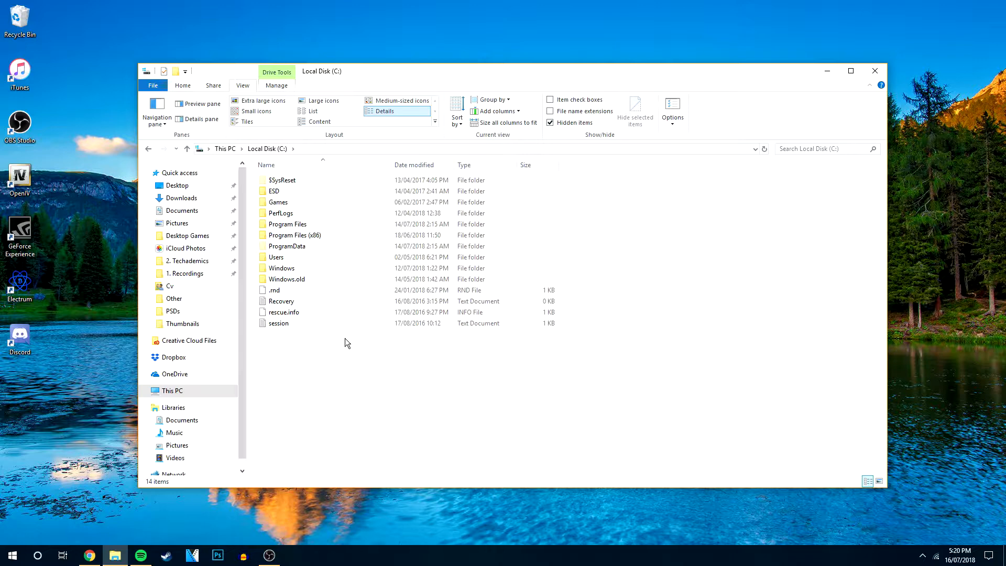
Step: Tick File name extensions in Show/hide so names like Recovery.txt and session.log appear
click(551, 111)
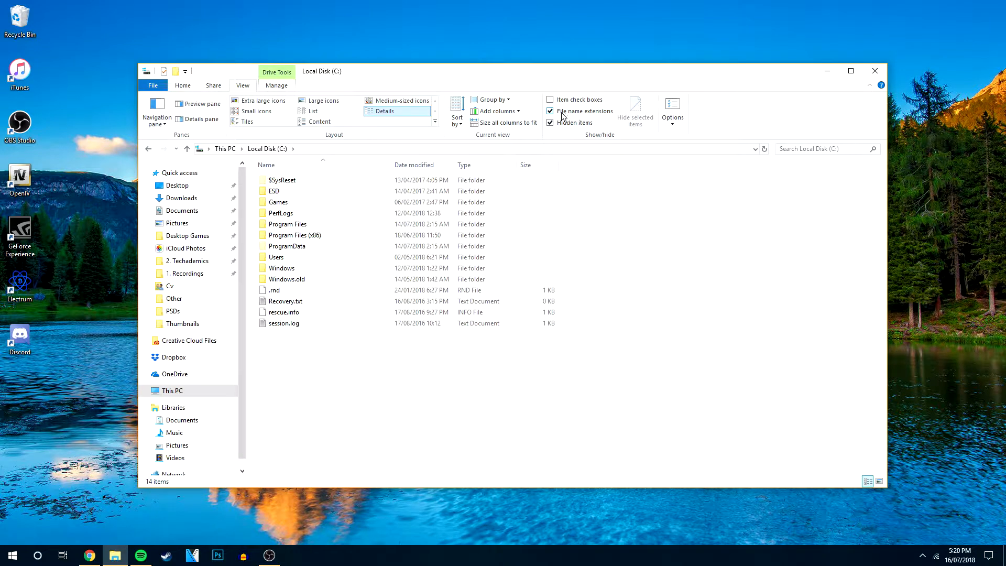
click(551, 123)
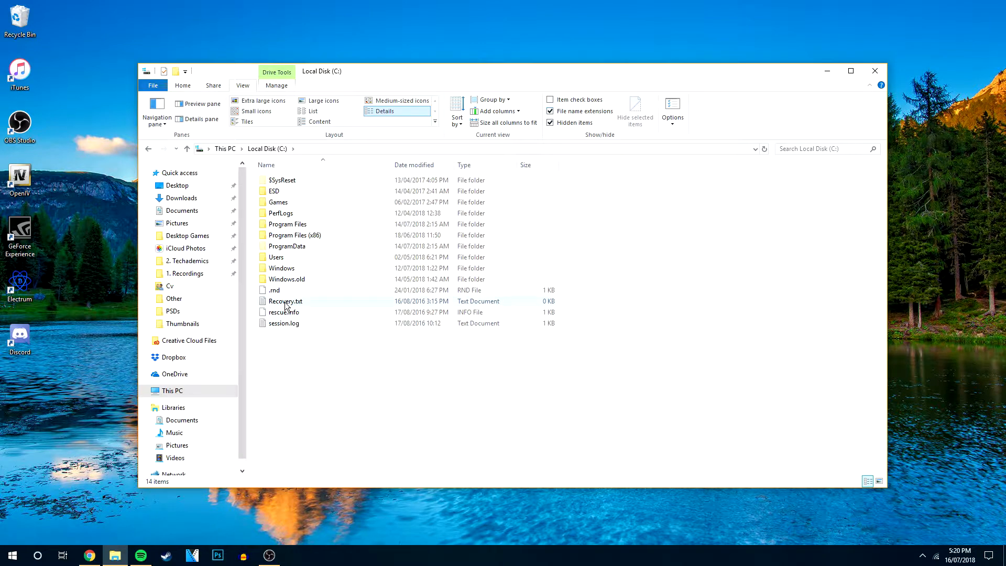
Step: Select Recovery.txt and bring up its Properties dialog
click(285, 301)
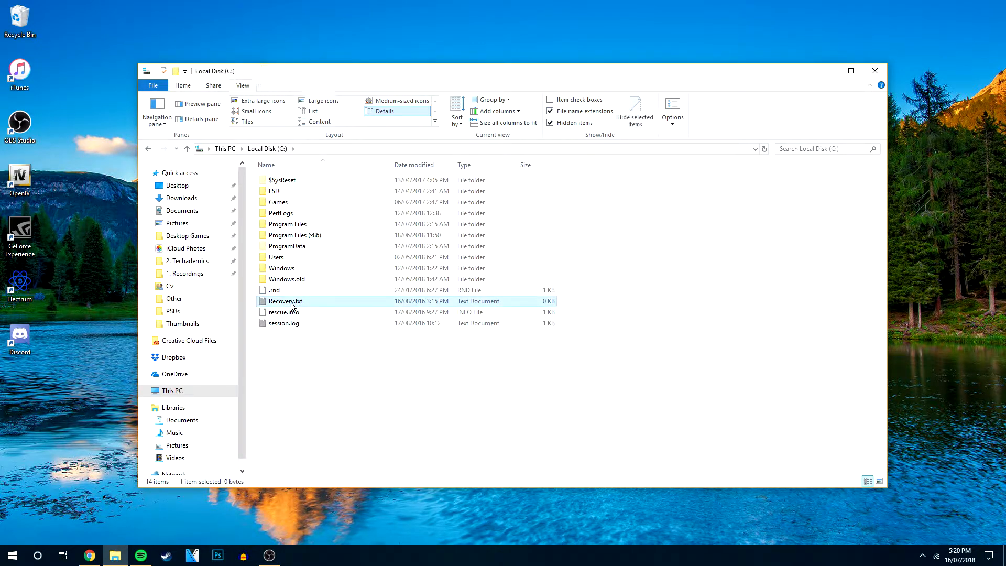
click(285, 300)
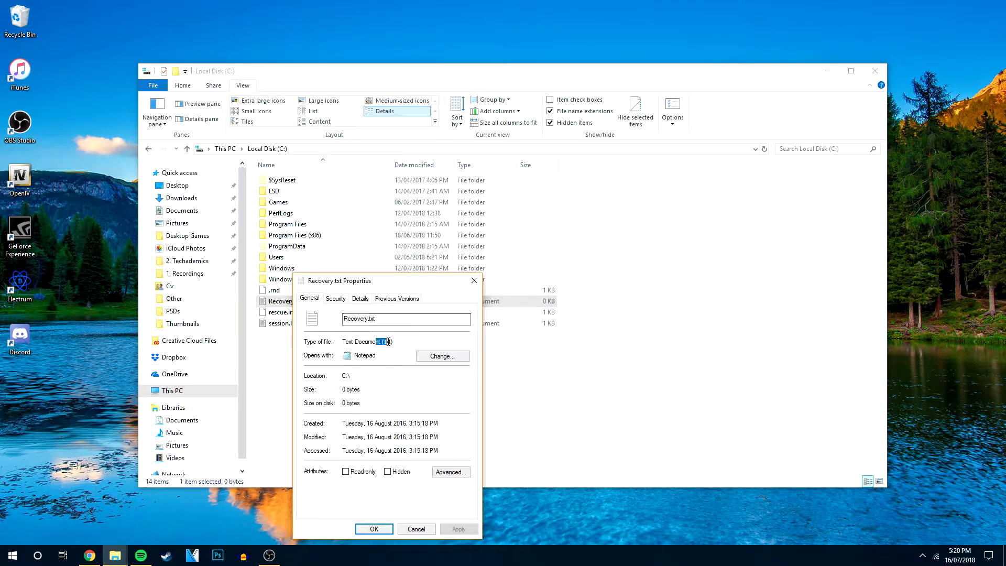